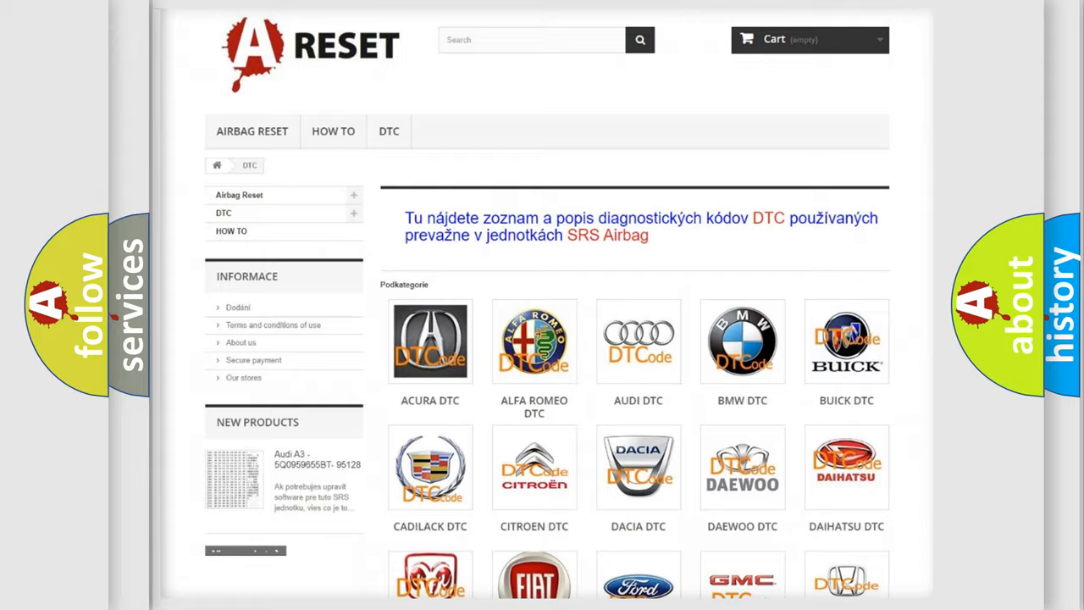
pyautogui.scroll(-3)
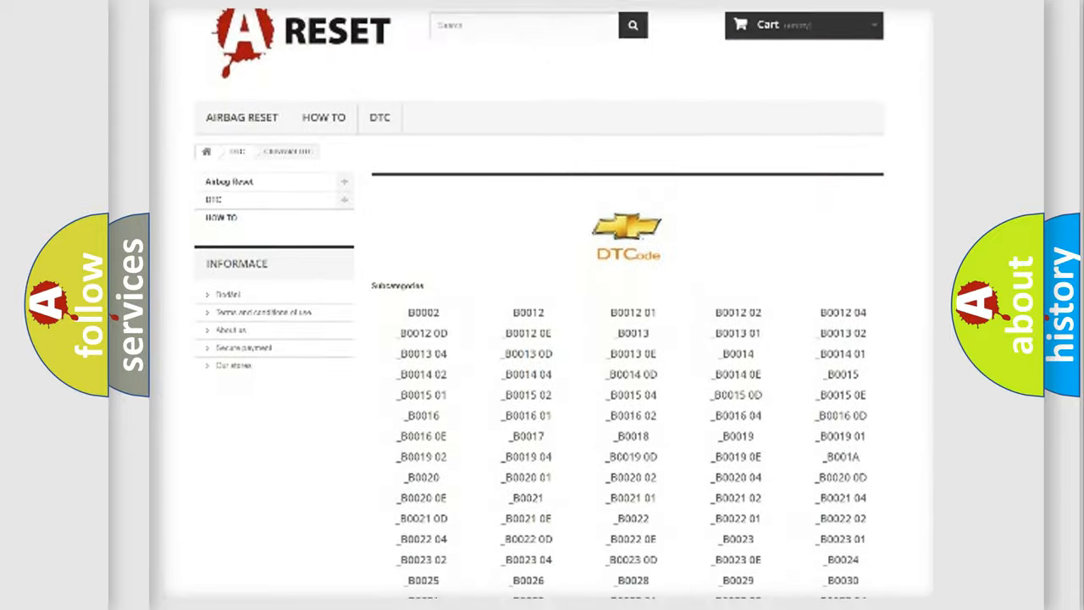
pyautogui.scroll(-3)
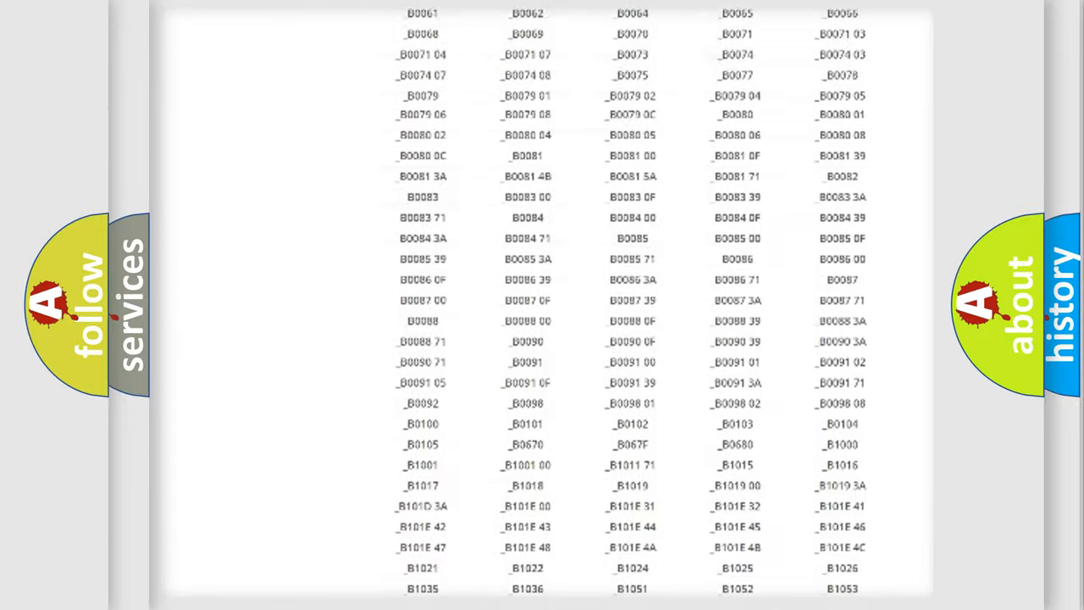
pyautogui.scroll(3)
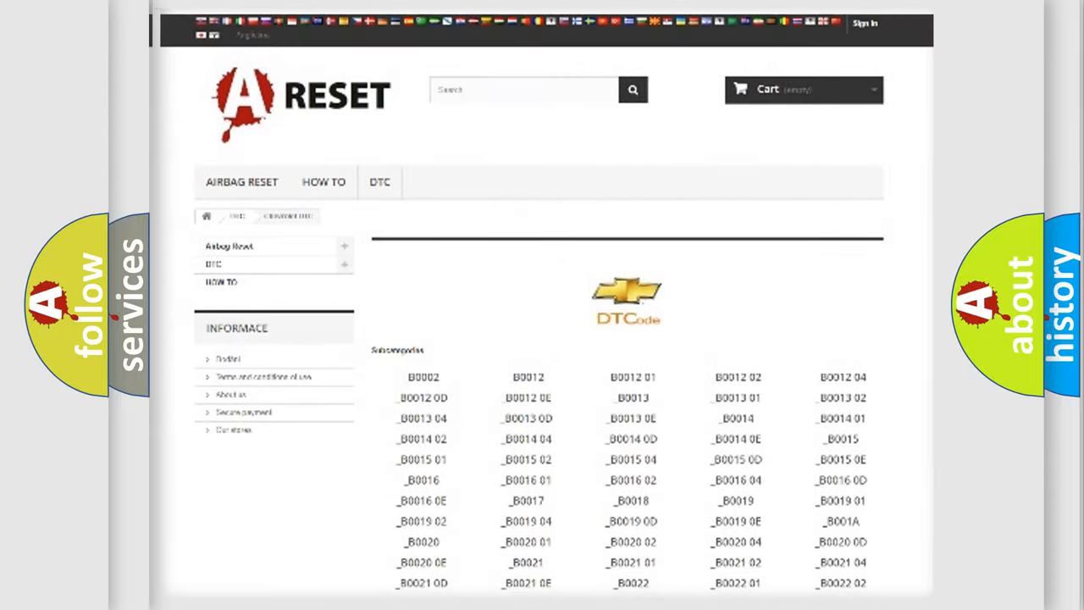